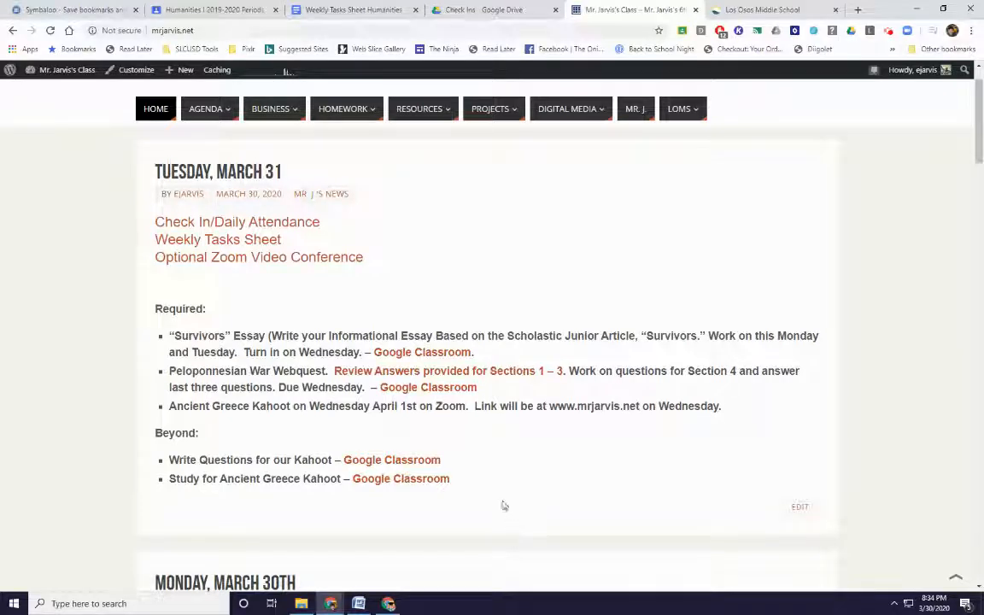
mouse_move(407, 267)
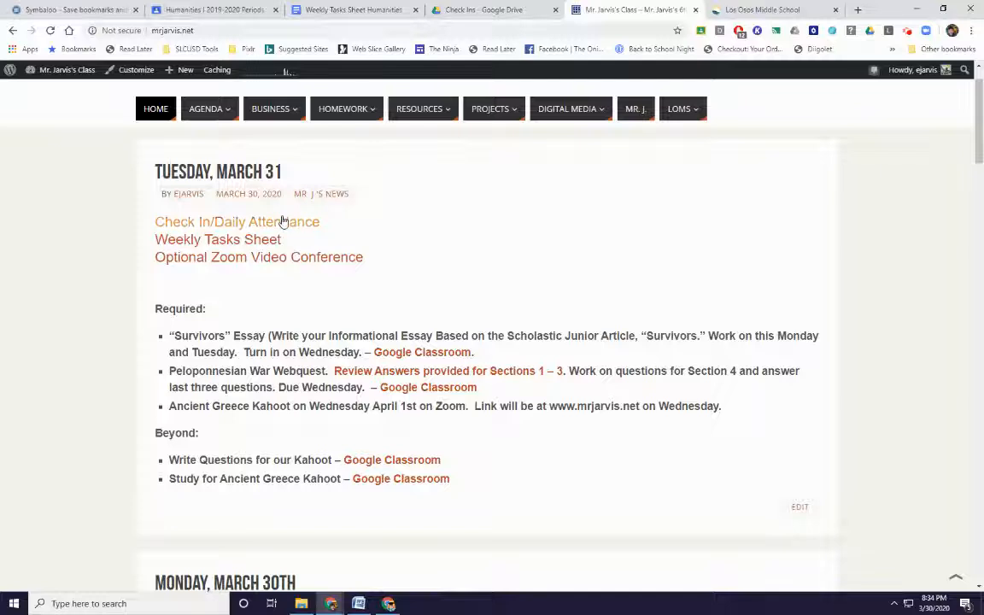
Preview and close the Daily Check In/Attendance form, then switch to the Humanities I 2019-2020 Classroom tab.
left_click(236, 221)
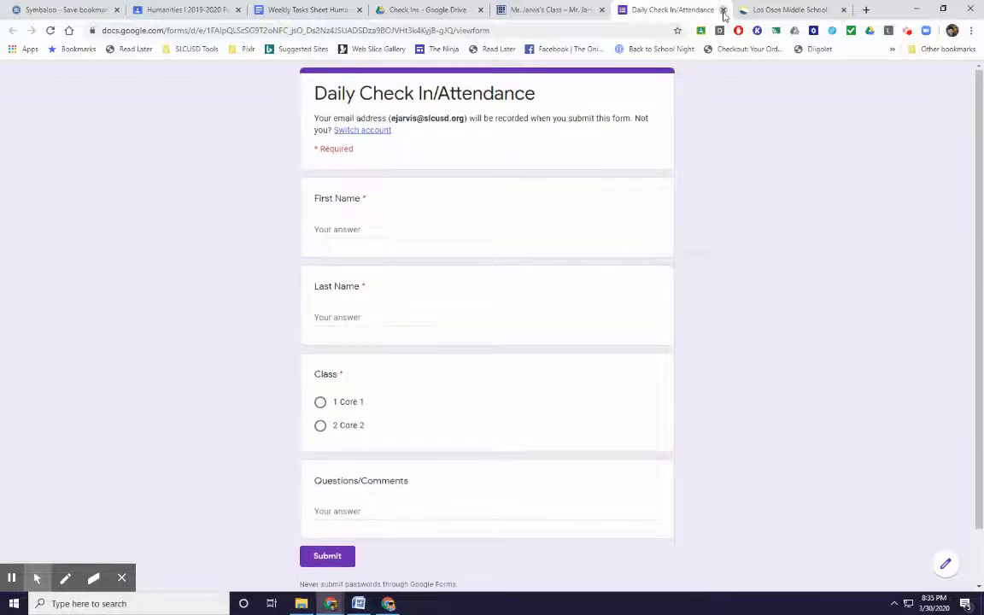
left_click(722, 9)
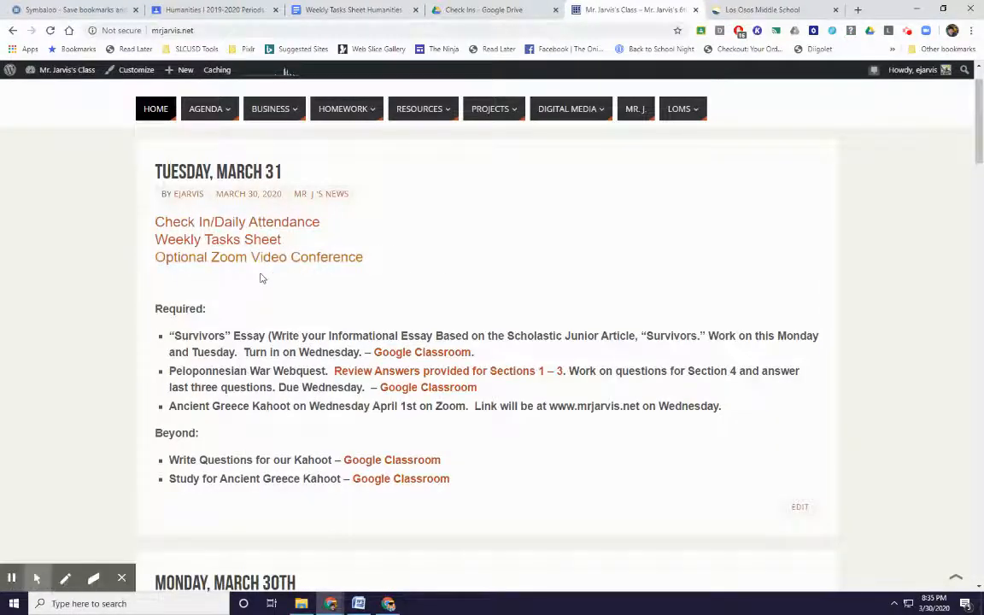
mouse_move(415, 277)
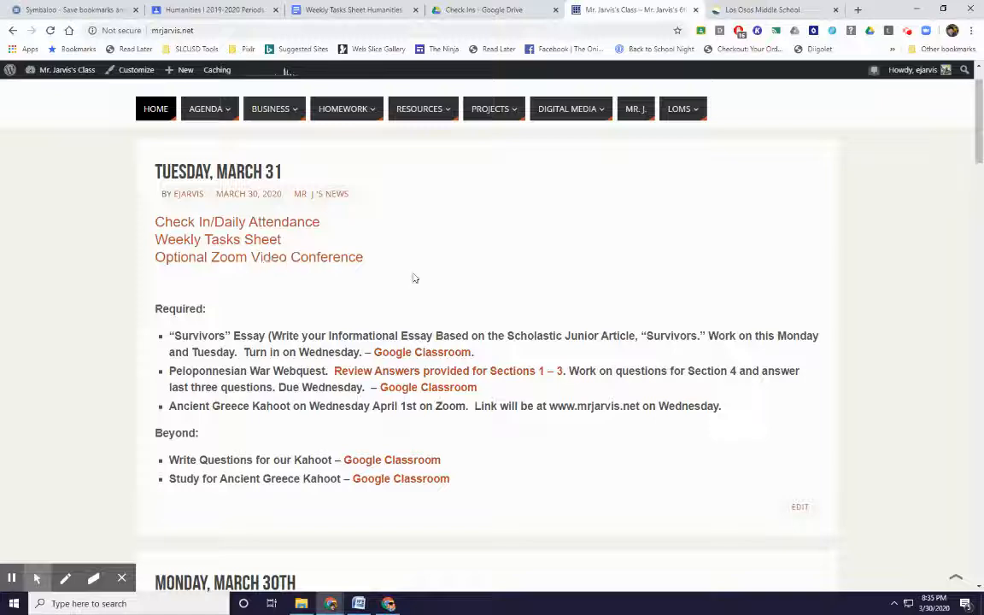
mouse_move(220, 280)
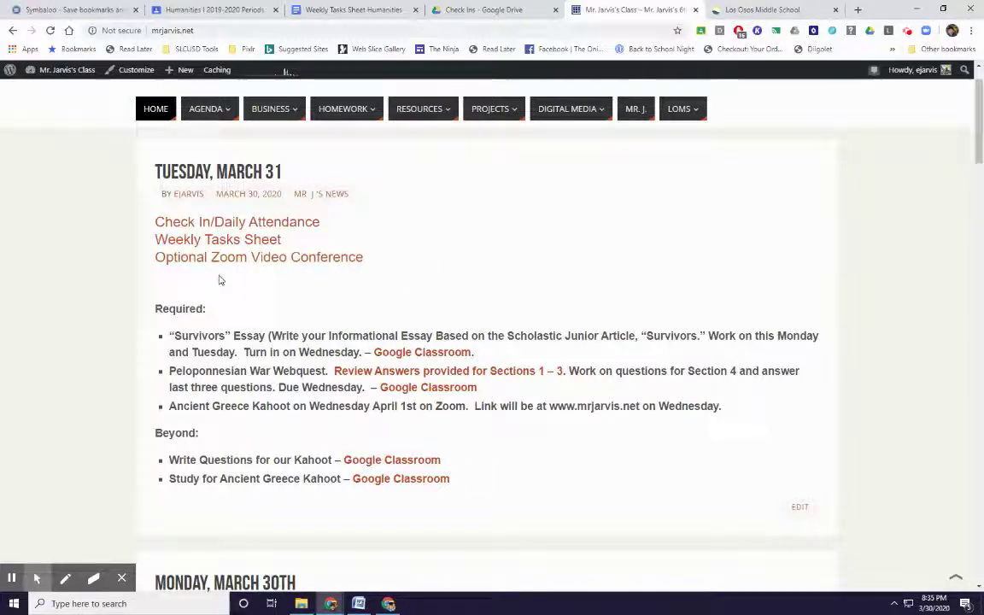
mouse_move(296, 274)
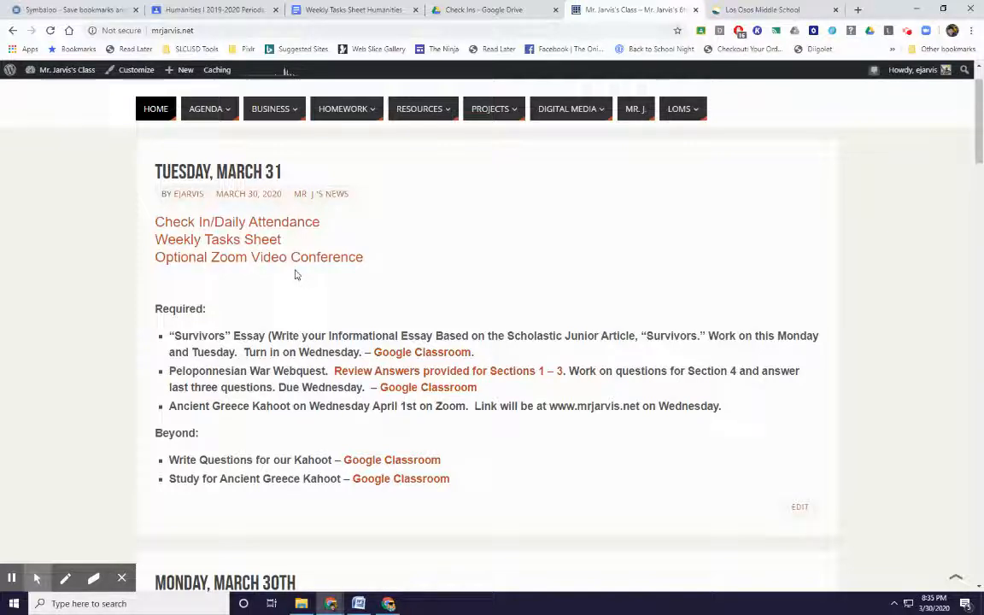
mouse_move(309, 275)
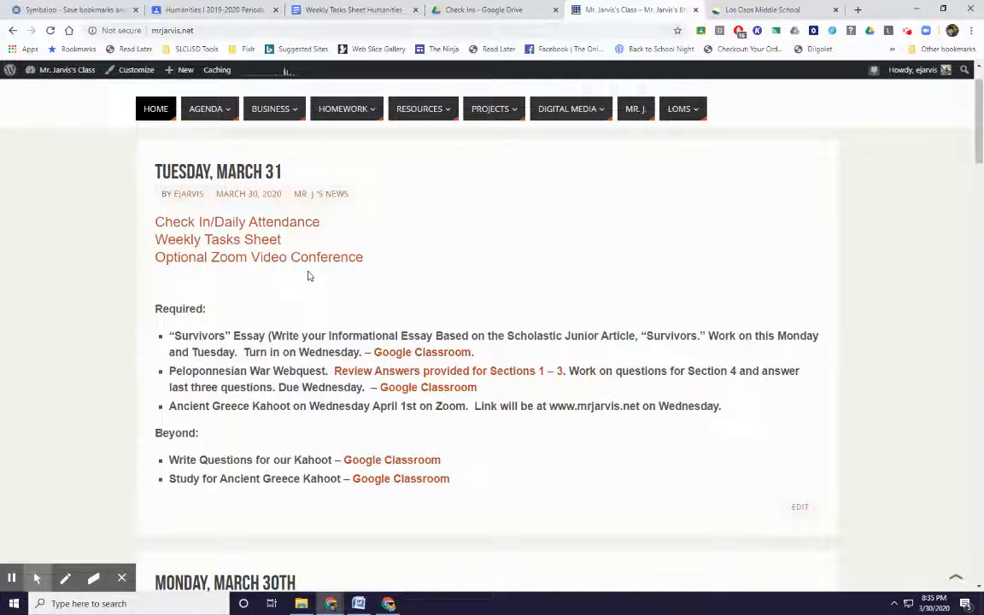
mouse_move(316, 284)
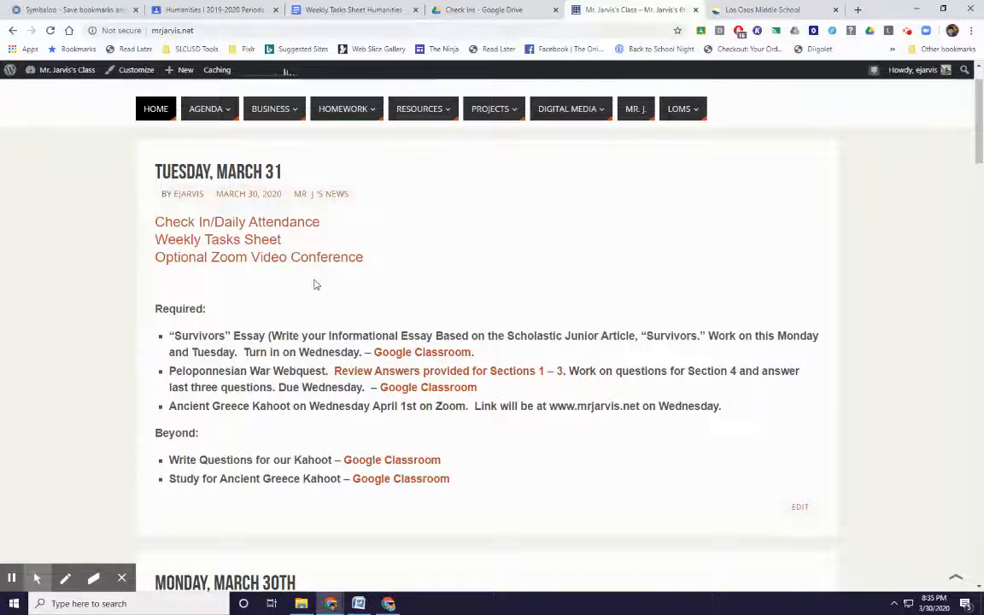
mouse_move(382, 331)
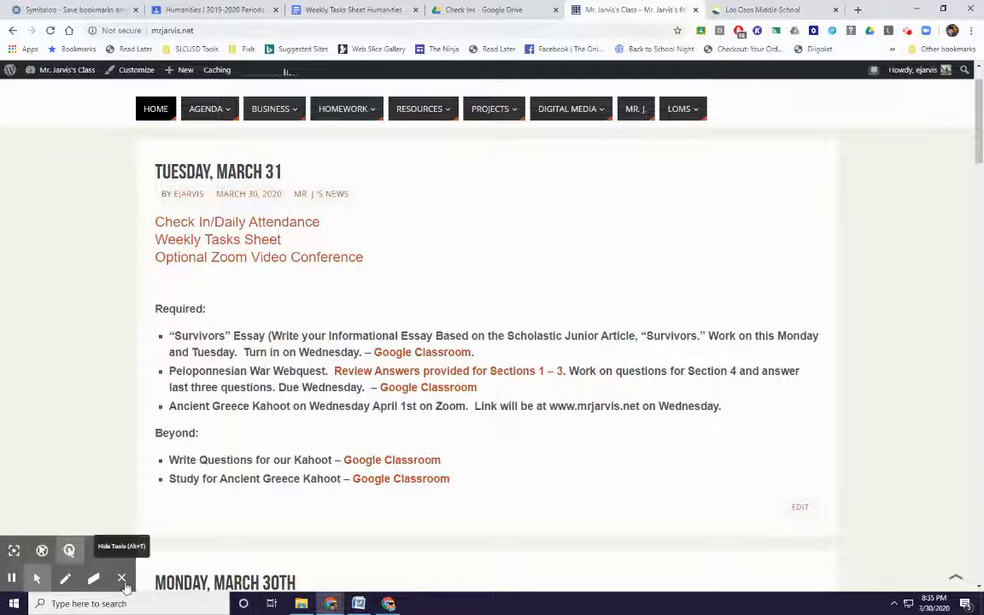
left_click(122, 579)
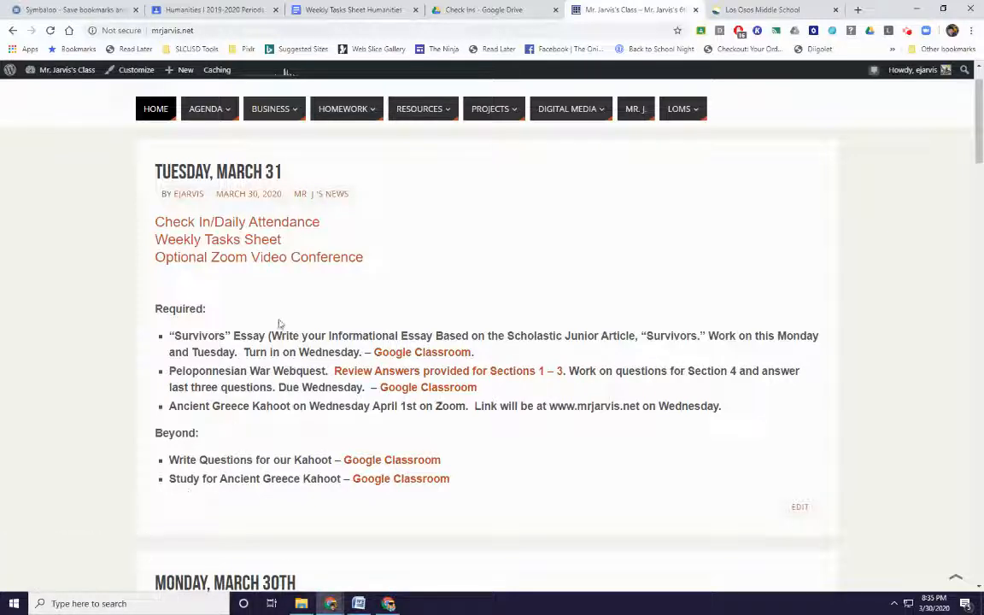
mouse_move(318, 288)
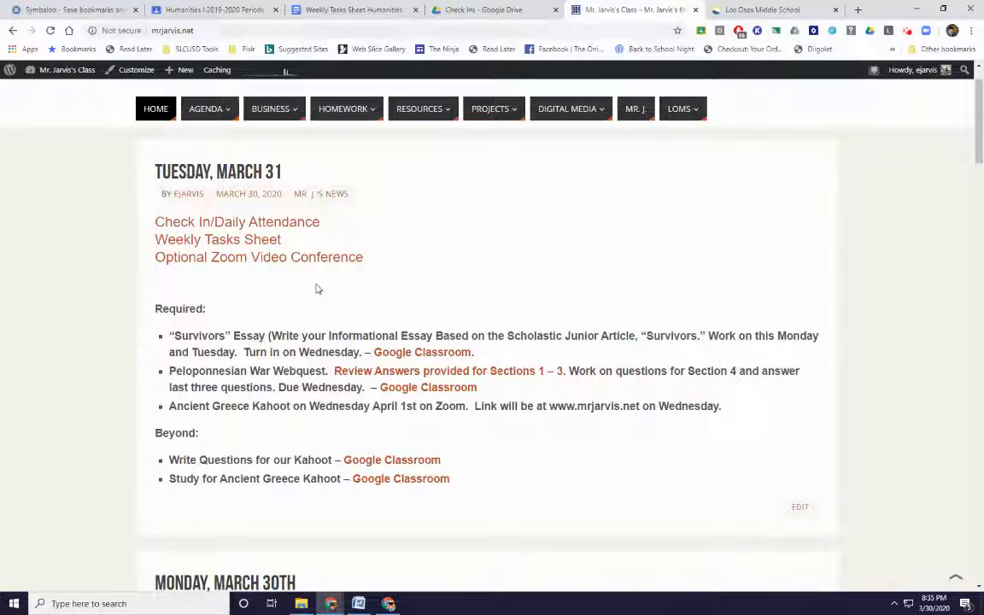
mouse_move(257, 272)
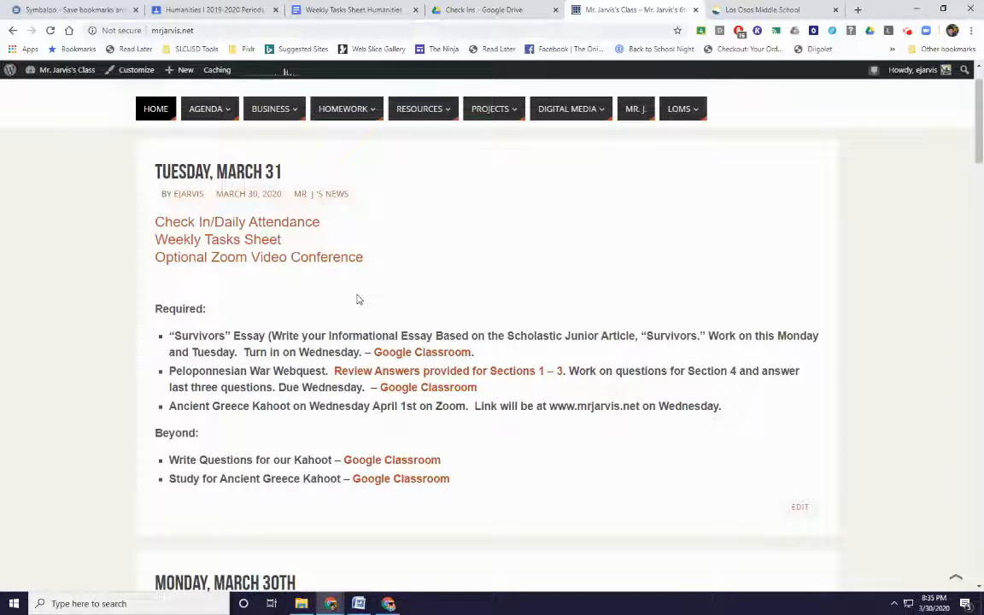
mouse_move(307, 293)
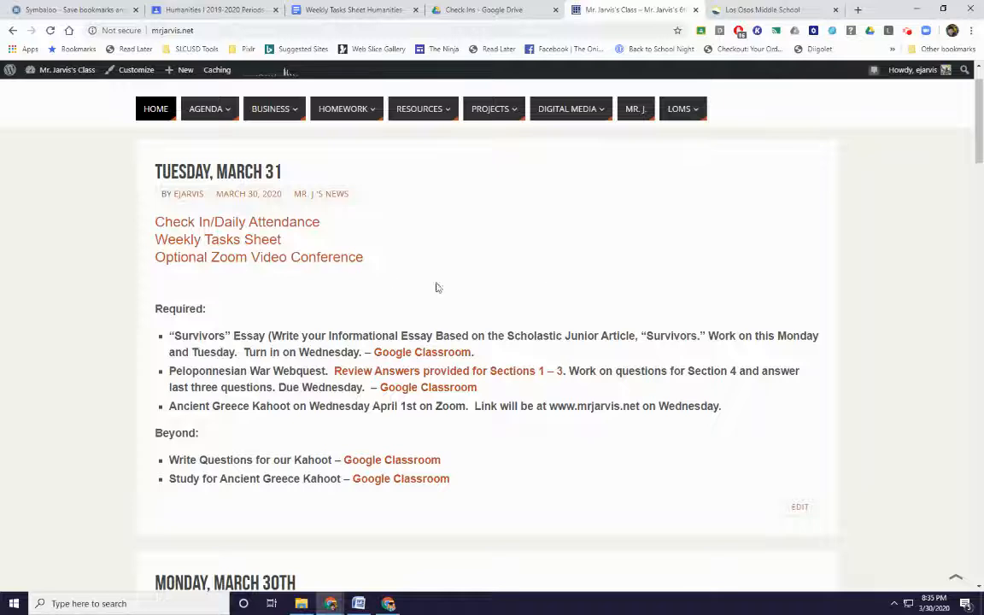
mouse_move(419, 311)
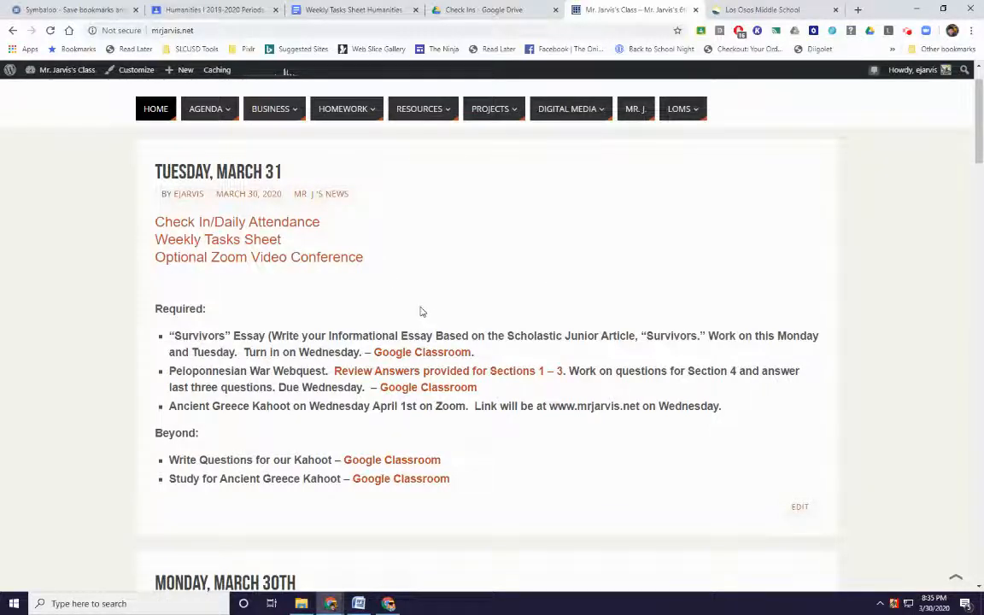
mouse_move(405, 293)
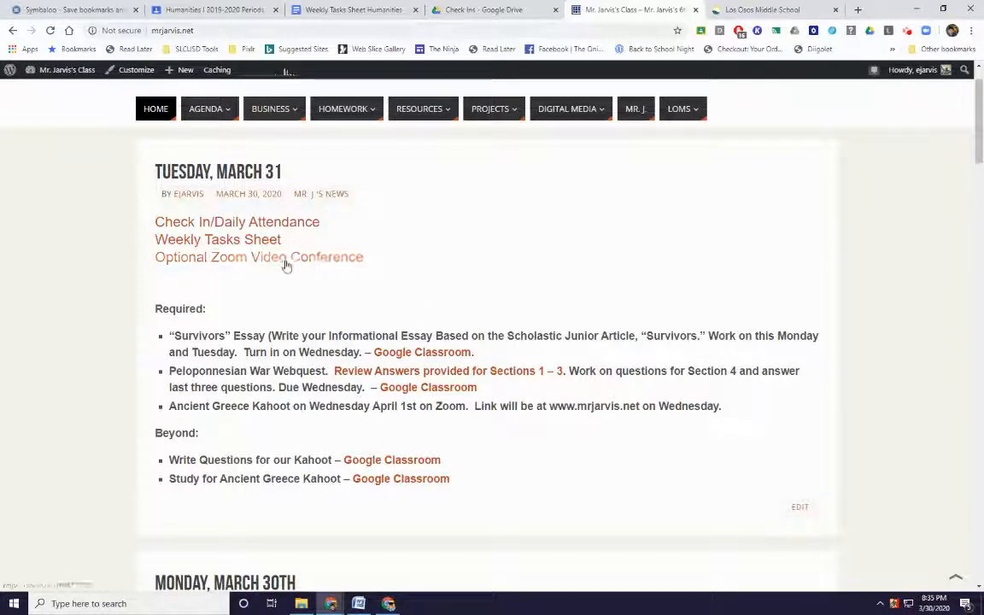
mouse_move(388, 274)
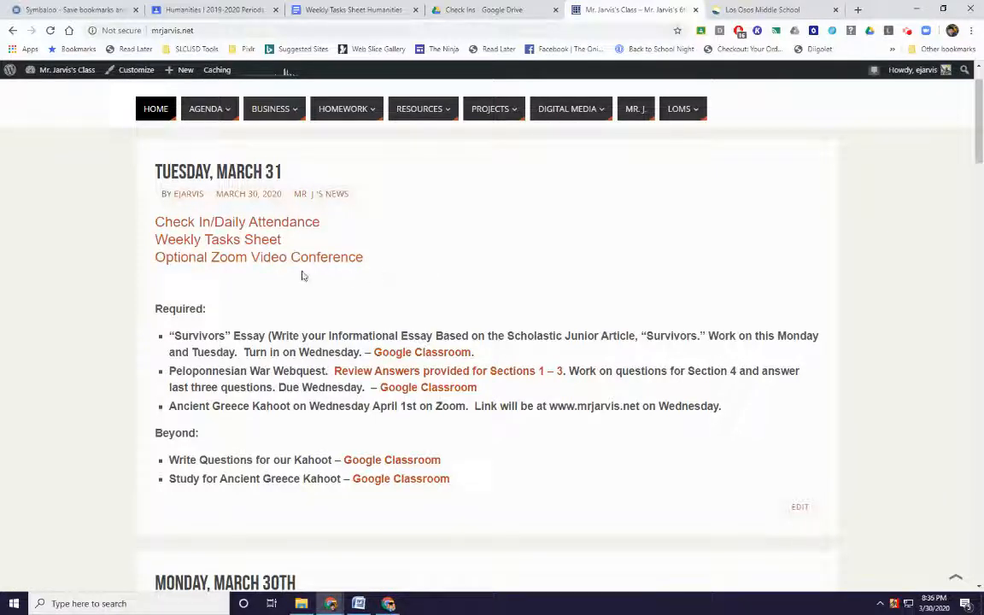
mouse_move(334, 276)
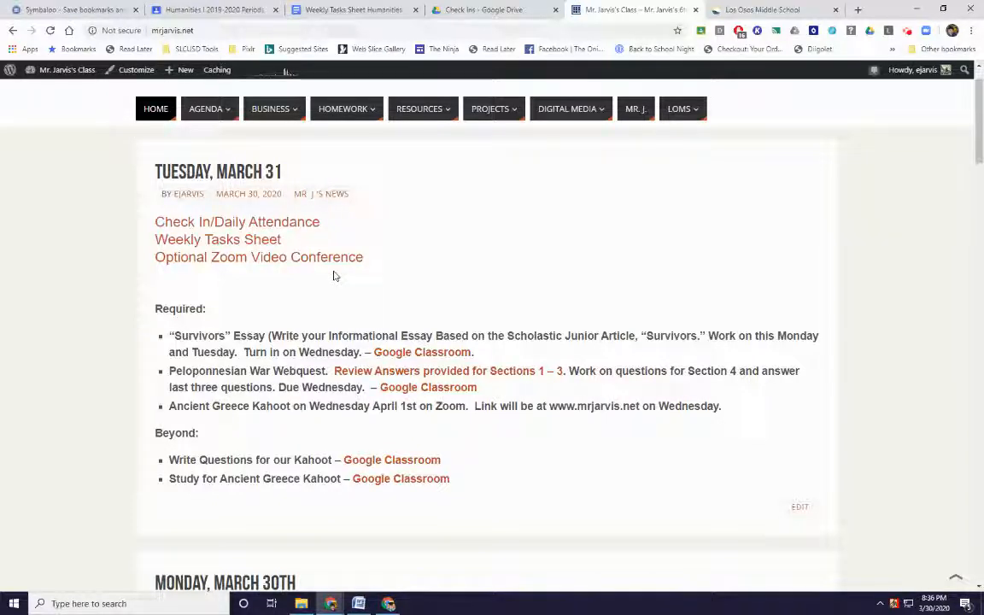
mouse_move(259, 248)
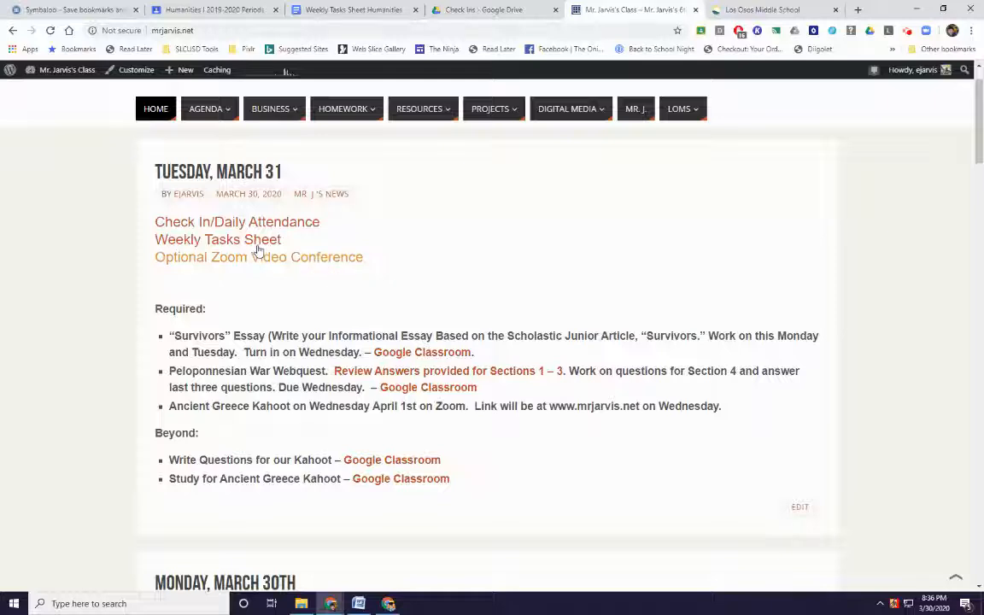
mouse_move(415, 276)
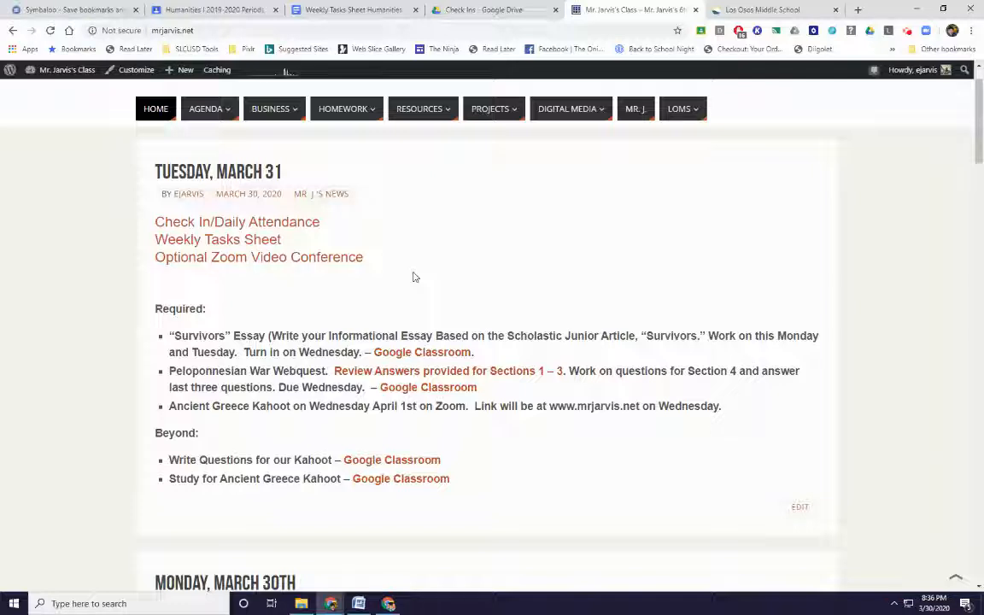
scroll("down", 3)
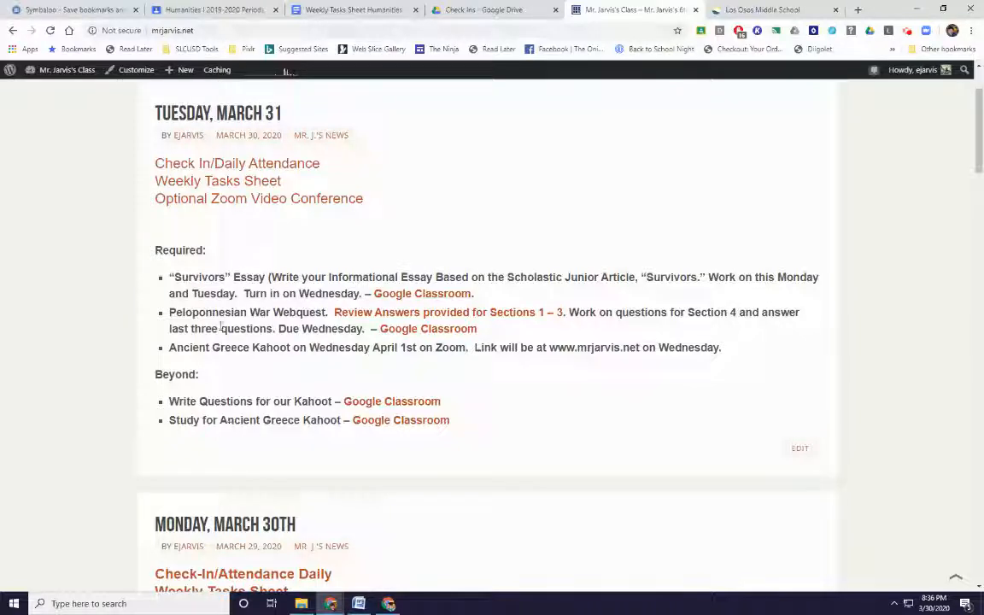
left_click(214, 10)
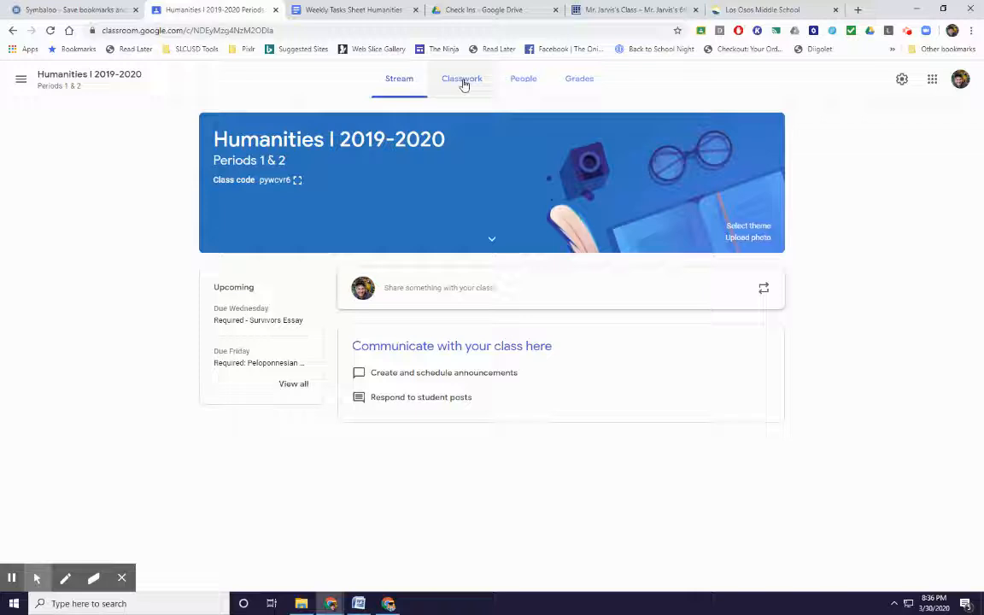
Open Humanities I Classwork and browse the March 30th to April 3rd assignments, returning to the top.
left_click(456, 79)
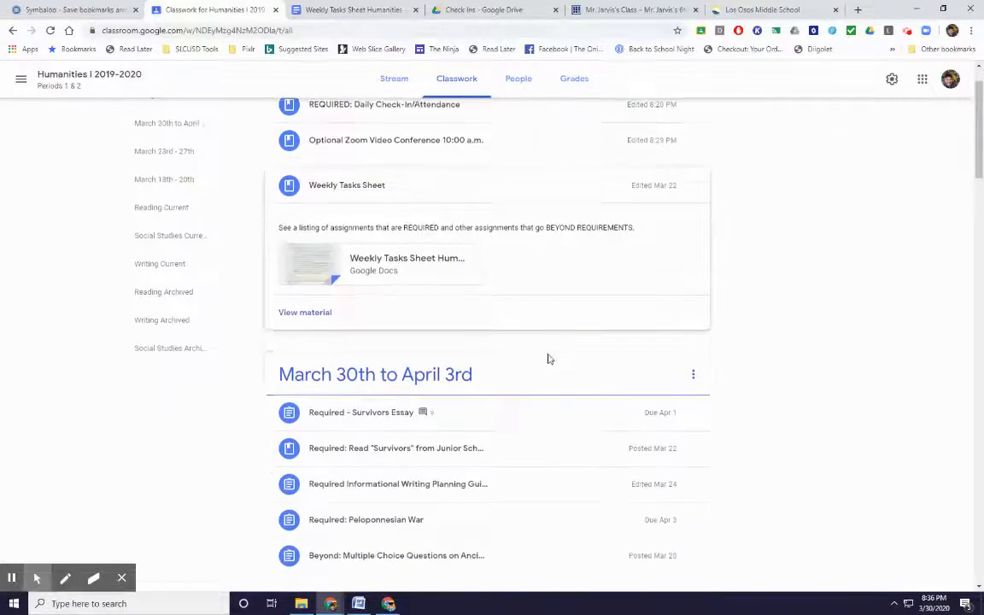
scroll("up", 3)
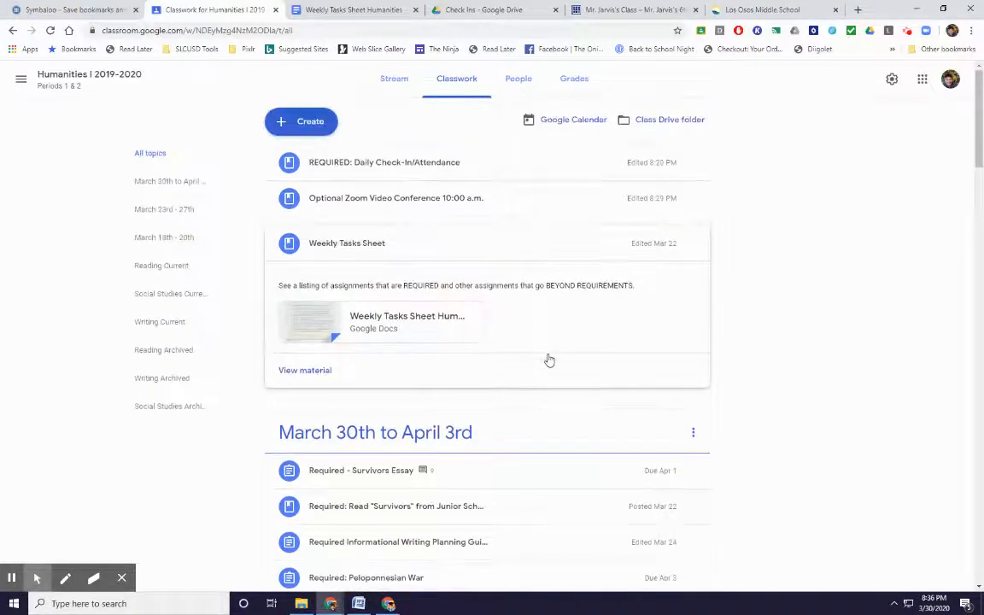
scroll("down", 3)
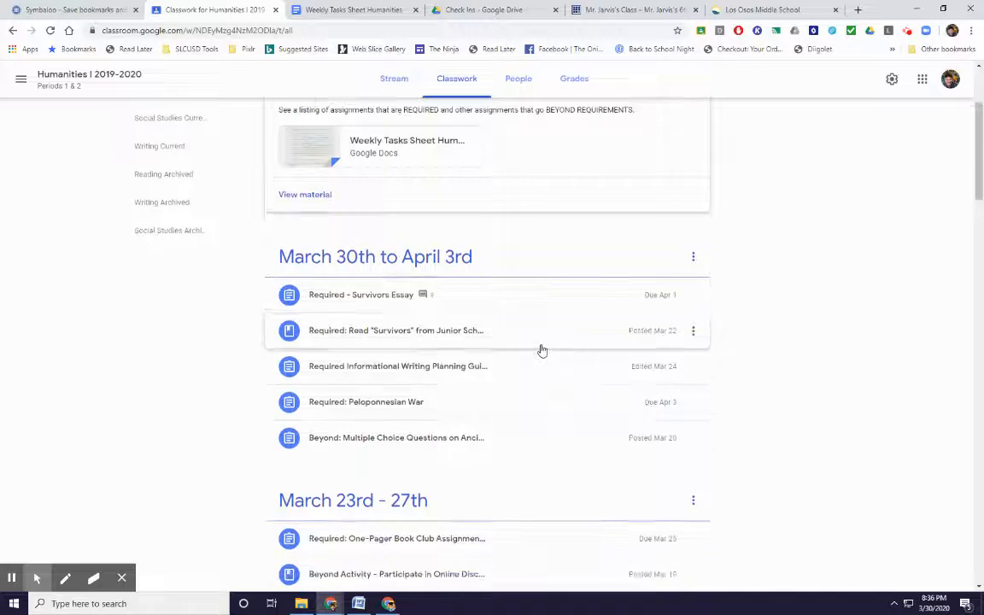
scroll("down", 3)
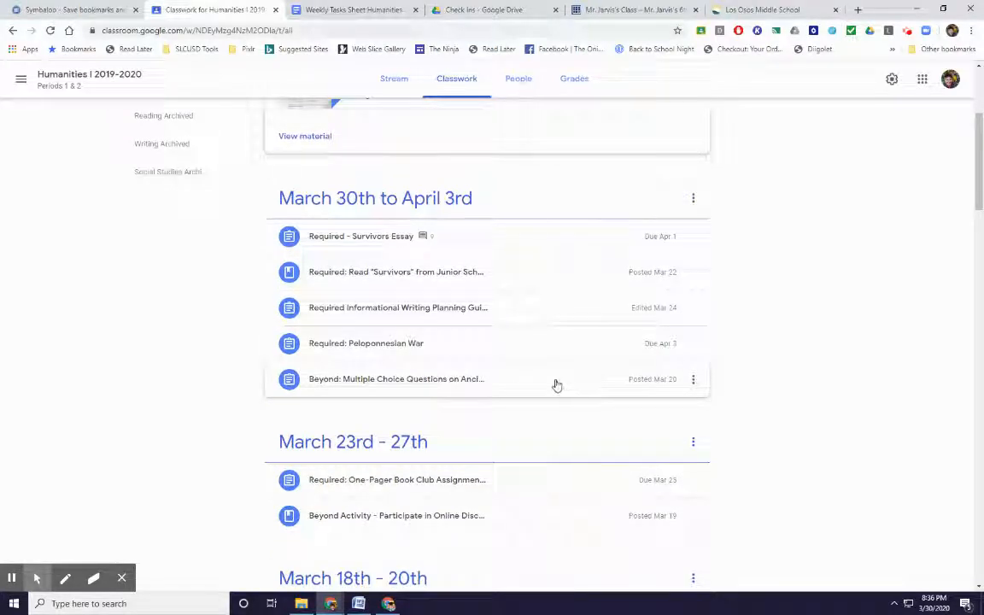
mouse_move(381, 393)
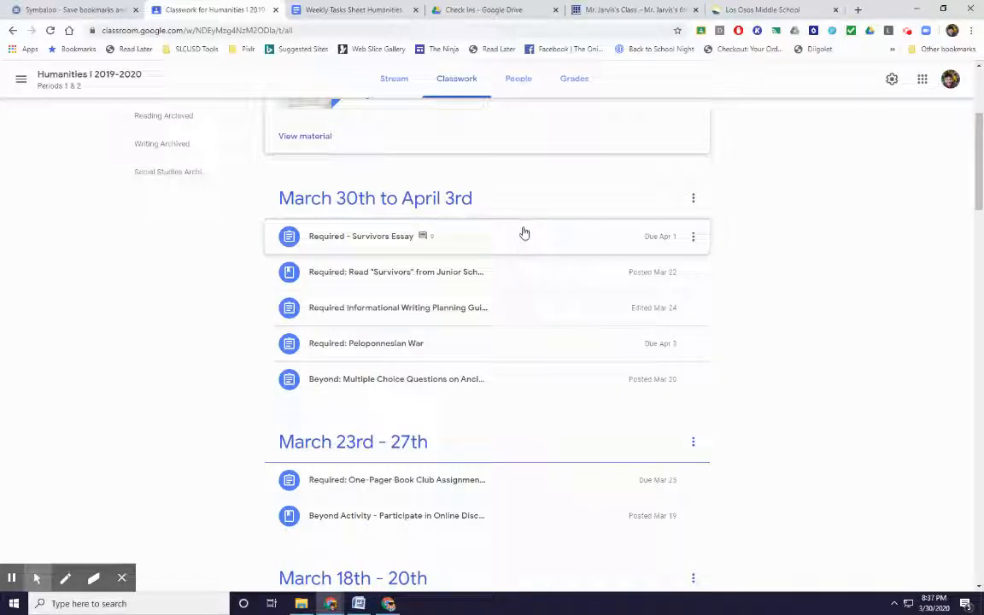
mouse_move(536, 282)
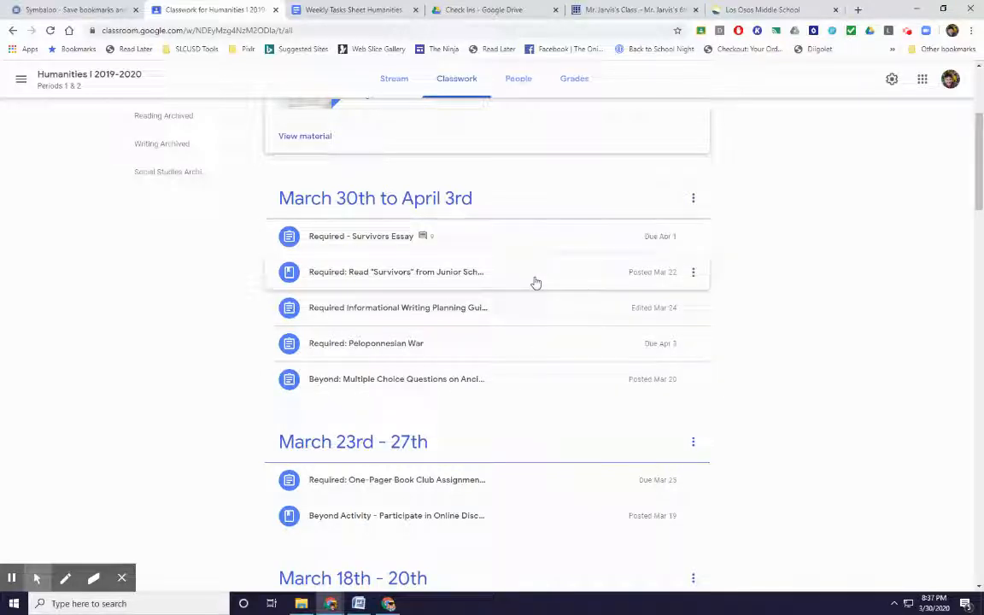
mouse_move(568, 277)
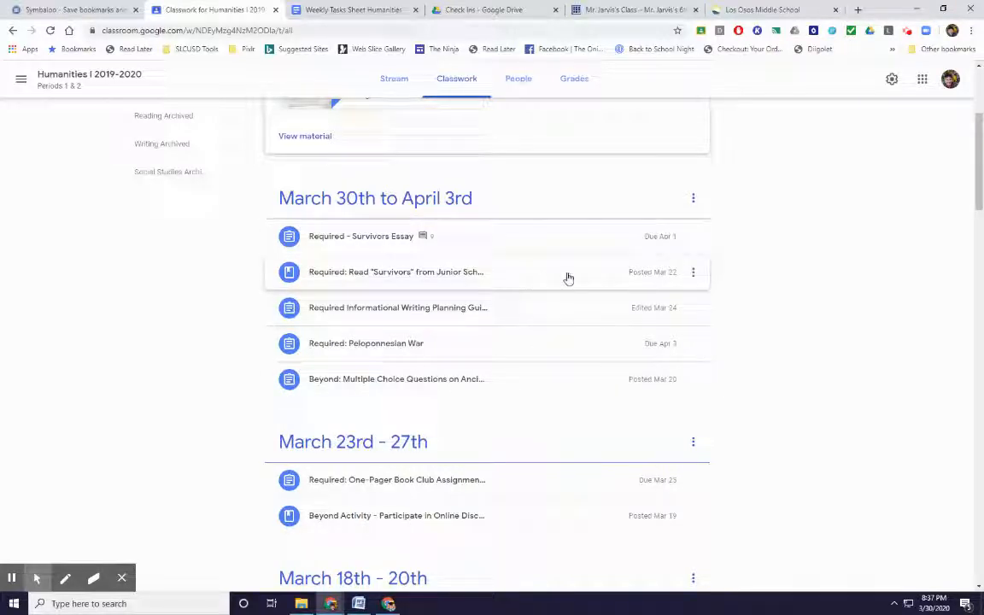
mouse_move(569, 317)
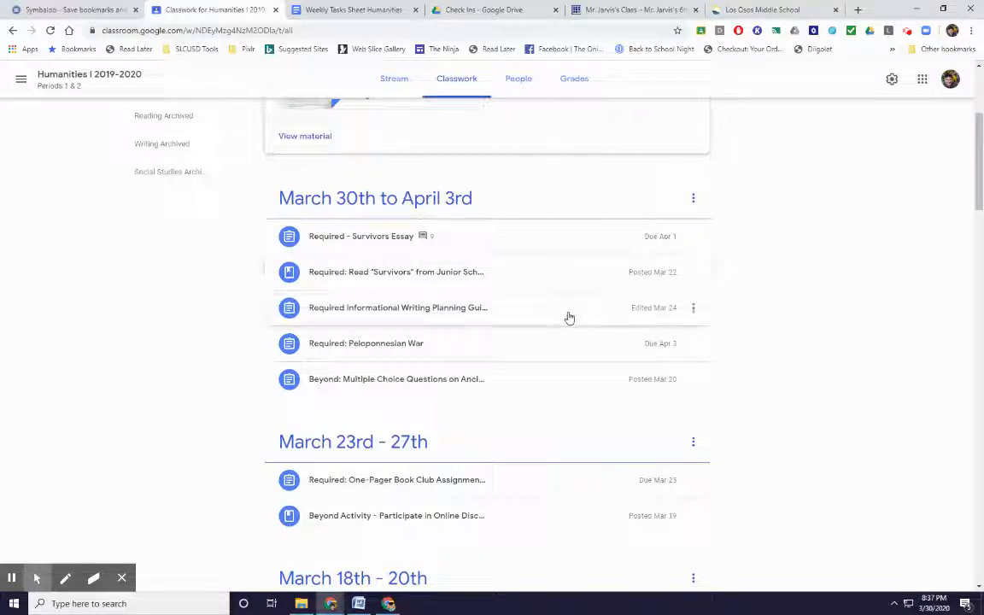
left_click(366, 342)
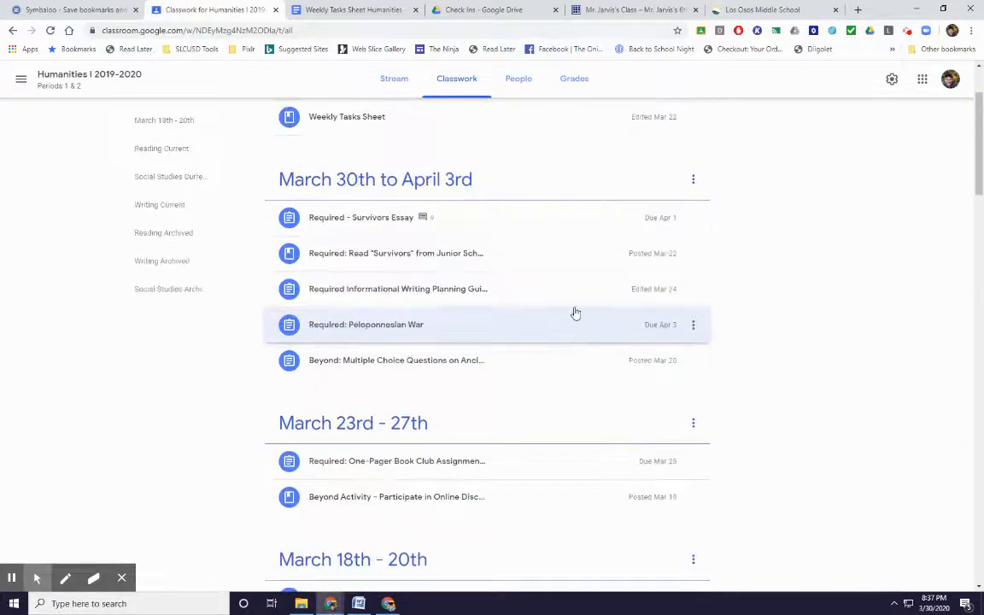
mouse_move(573, 309)
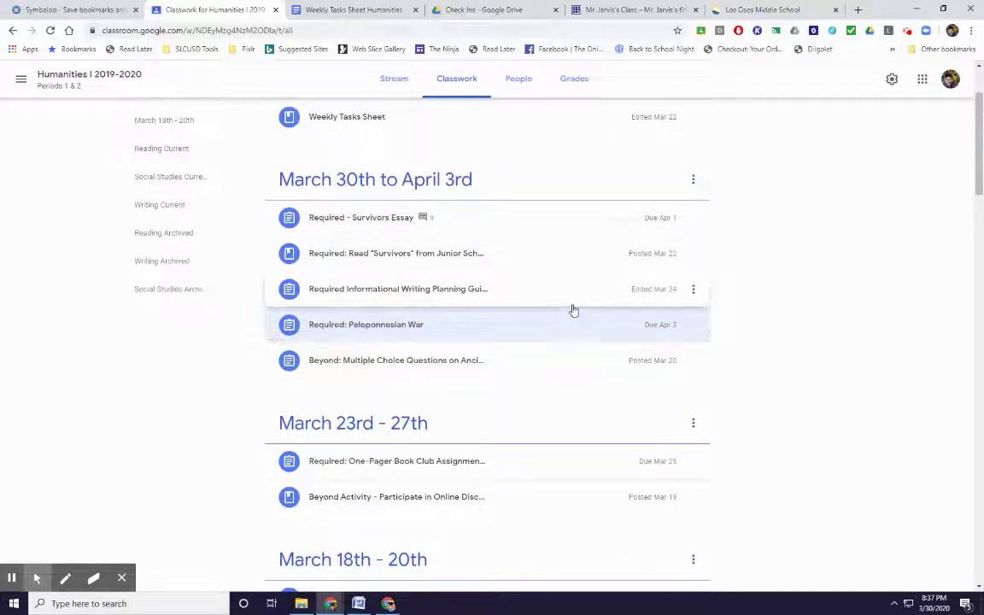
mouse_move(588, 289)
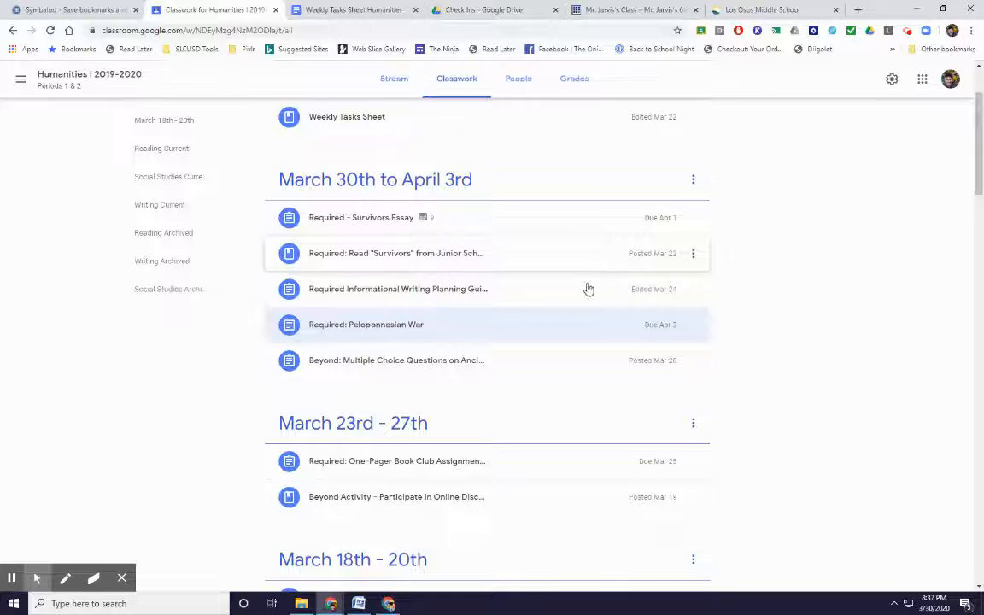
mouse_move(591, 262)
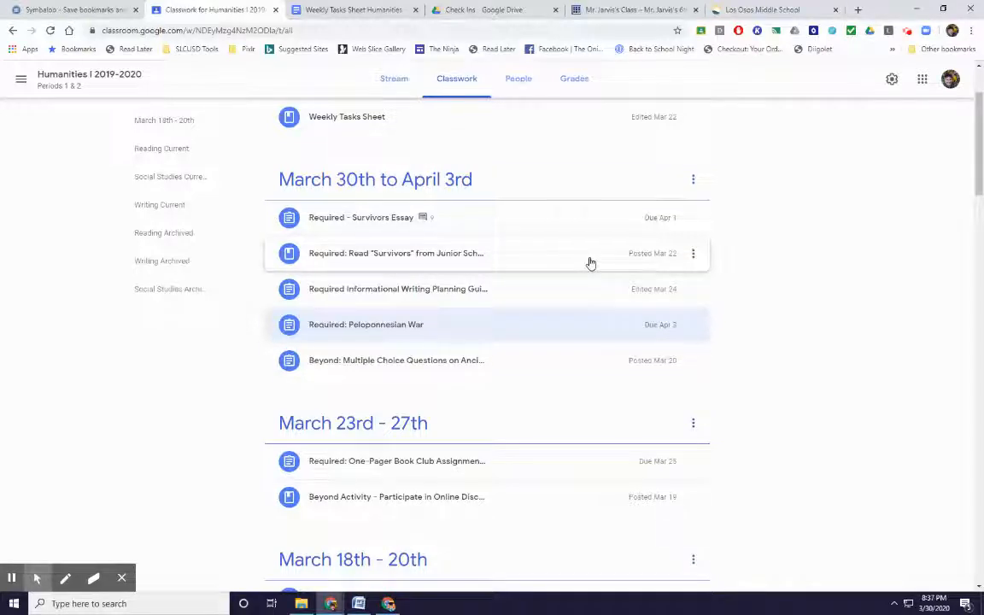
scroll("up", 3)
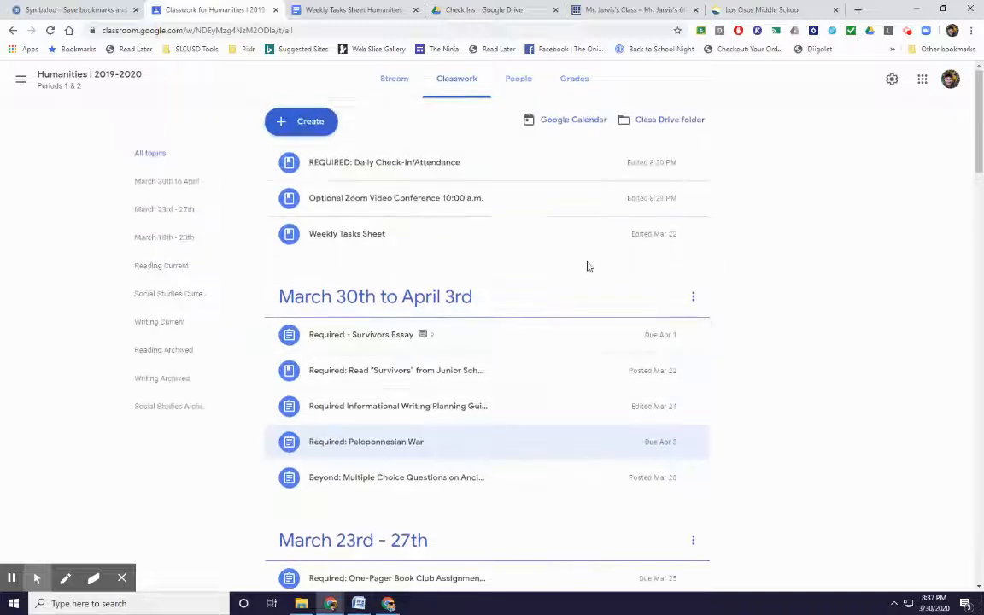
mouse_move(410, 176)
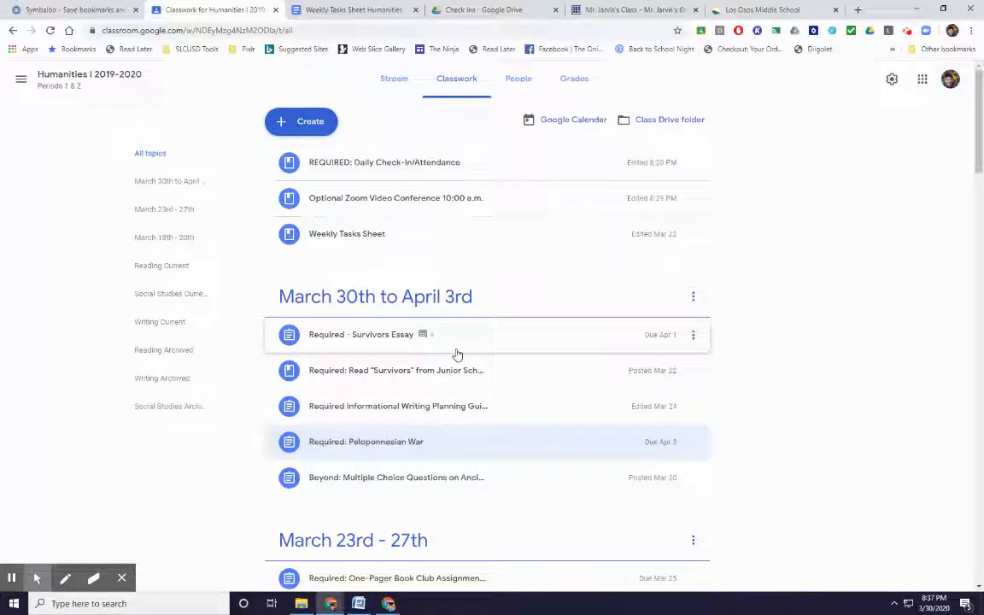
mouse_move(483, 369)
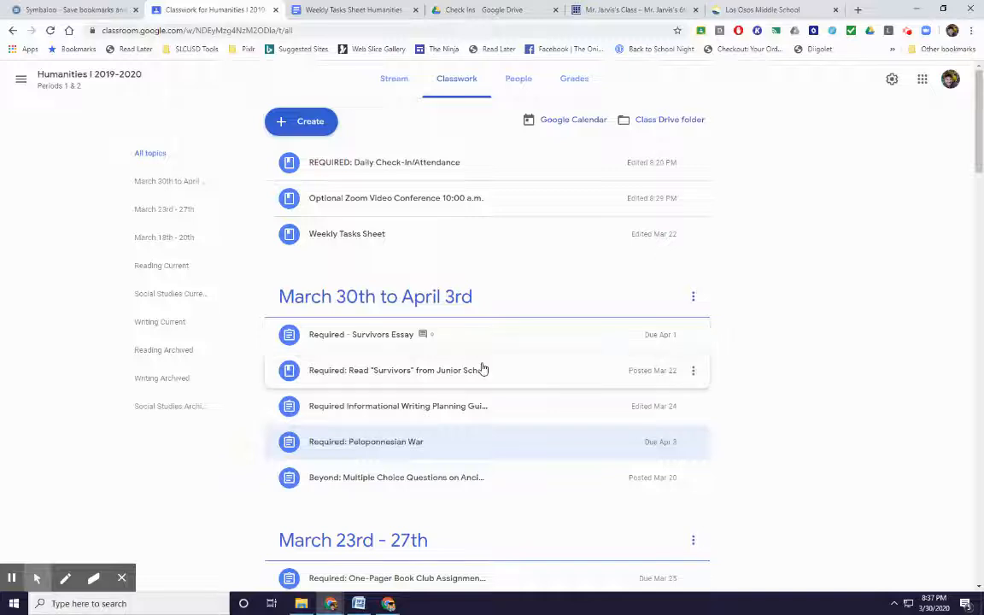
scroll("down", 3)
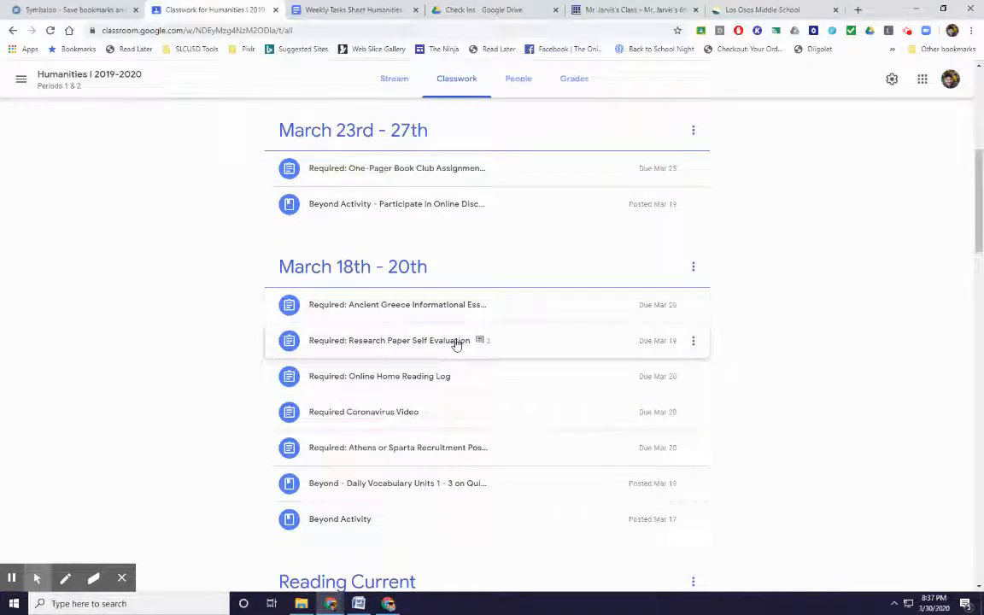
scroll("down", 3)
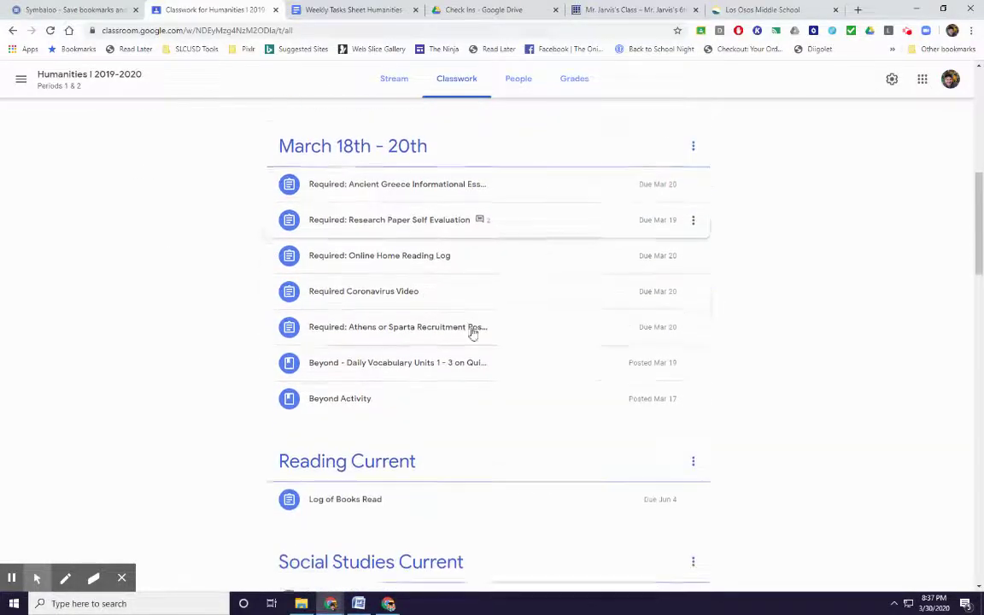
scroll("down", 3)
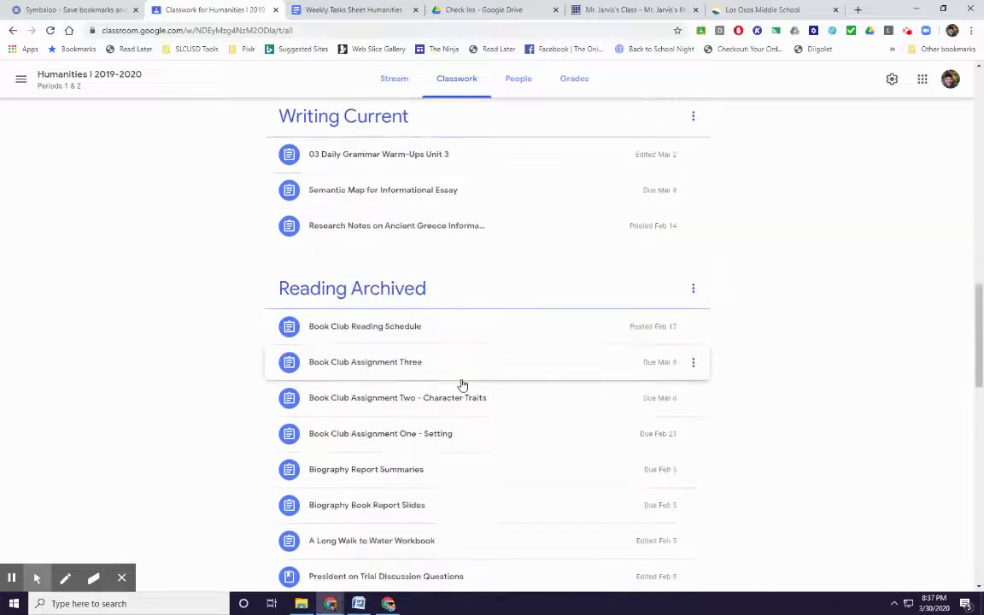
scroll("down", 3)
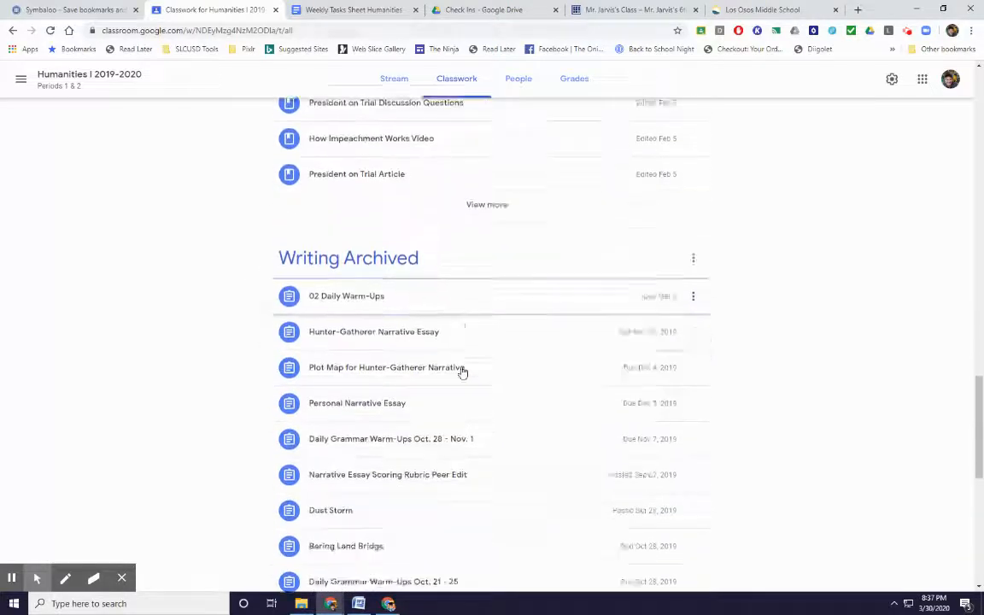
scroll("down", 3)
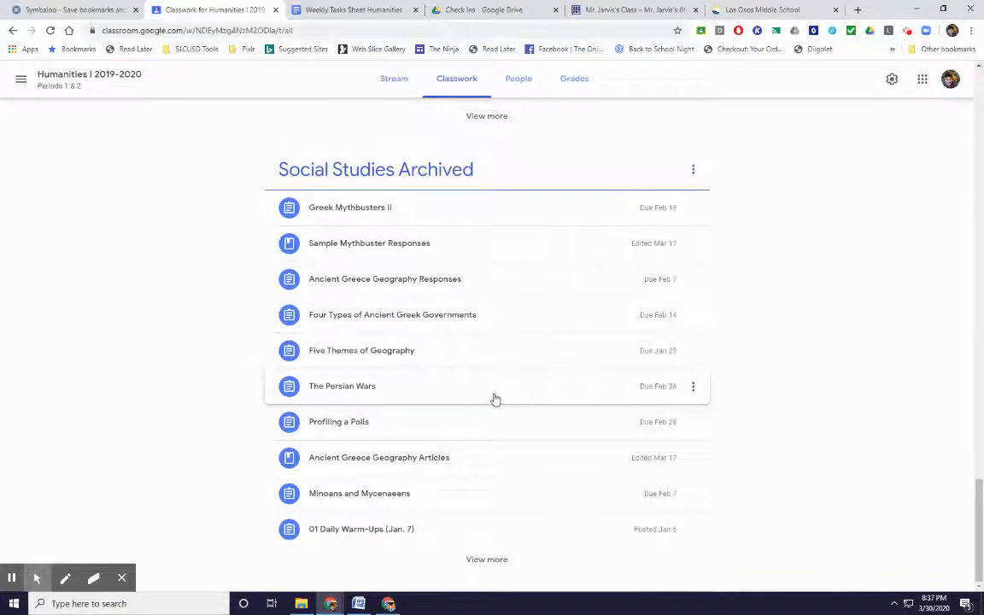
mouse_move(446, 490)
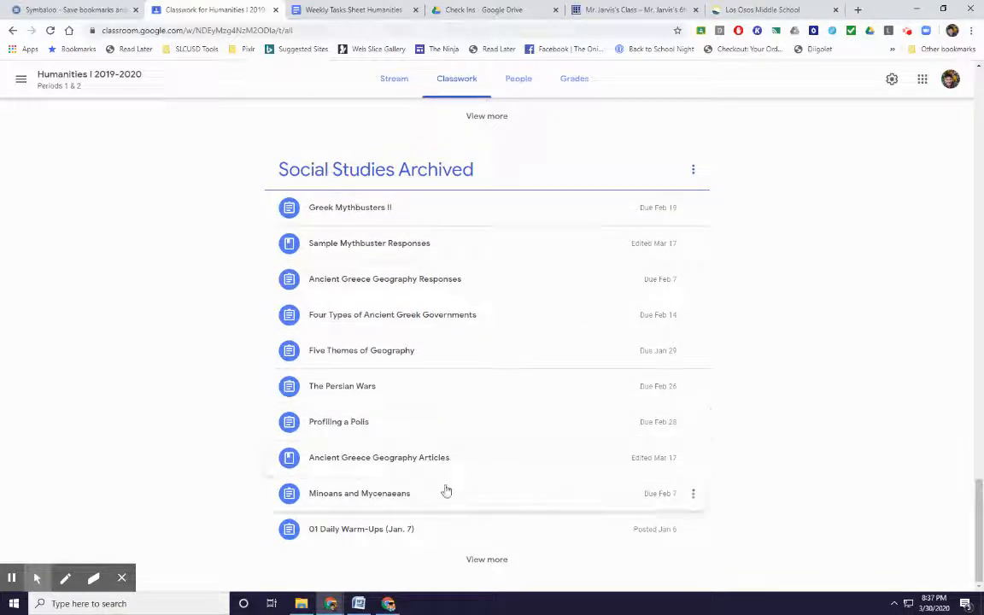
mouse_move(410, 473)
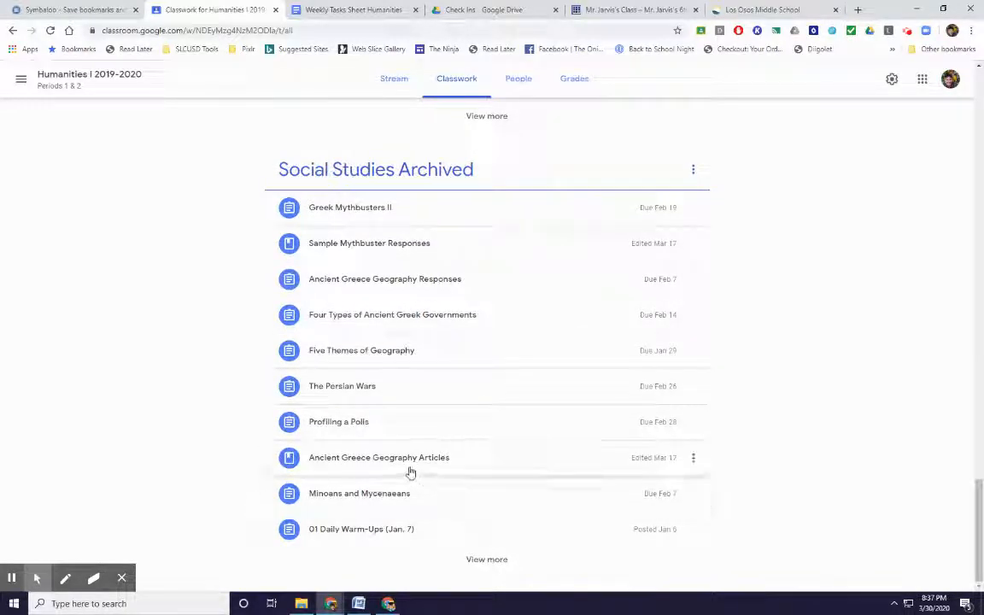
mouse_move(411, 500)
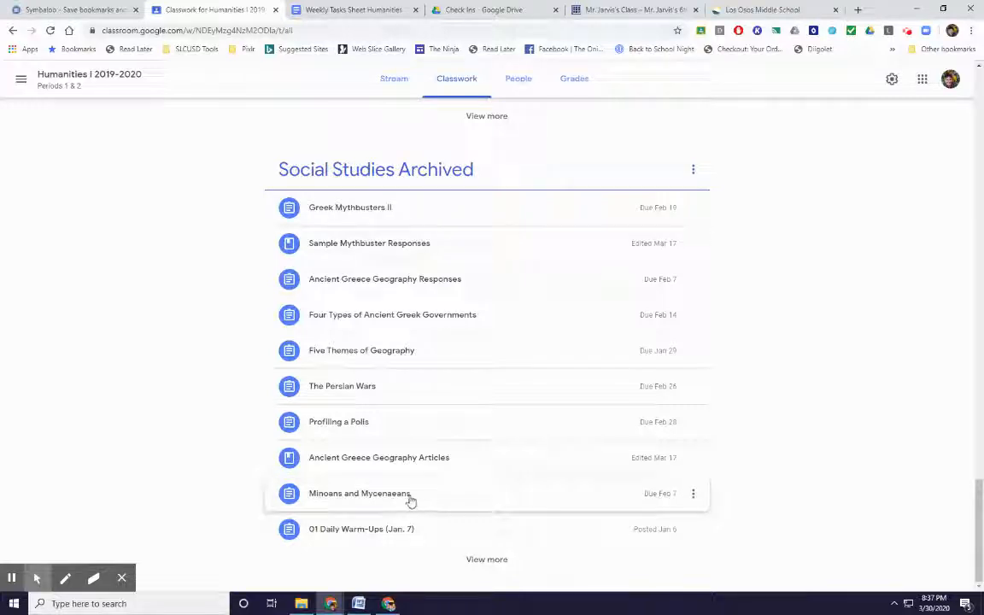
mouse_move(380, 266)
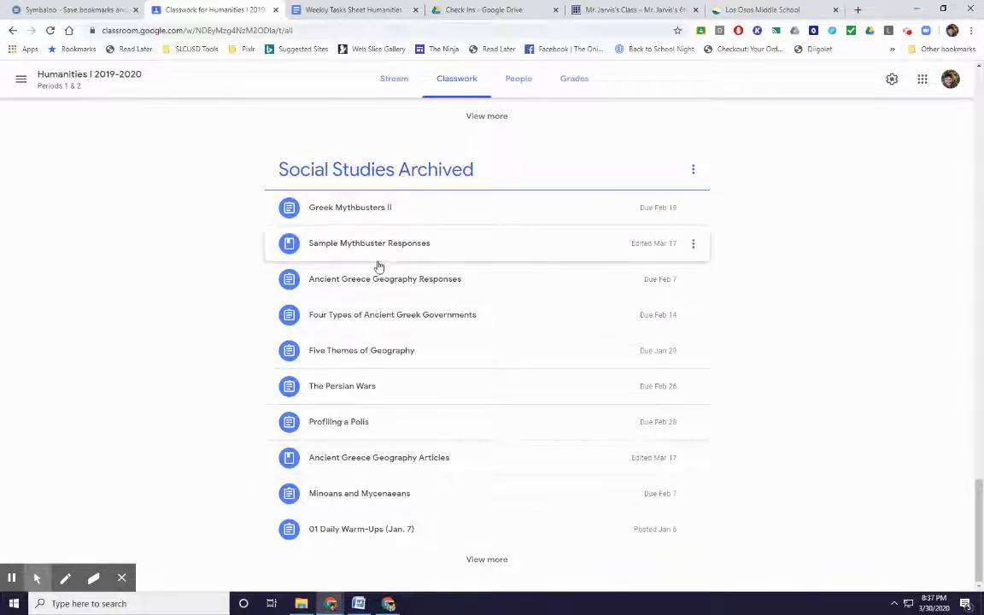
mouse_move(469, 333)
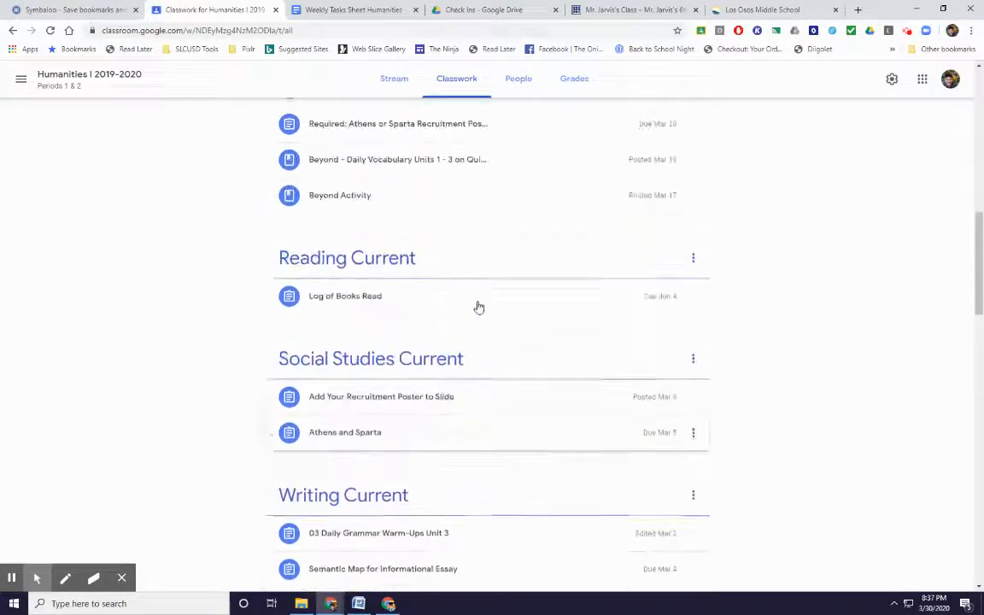
scroll("up", 3)
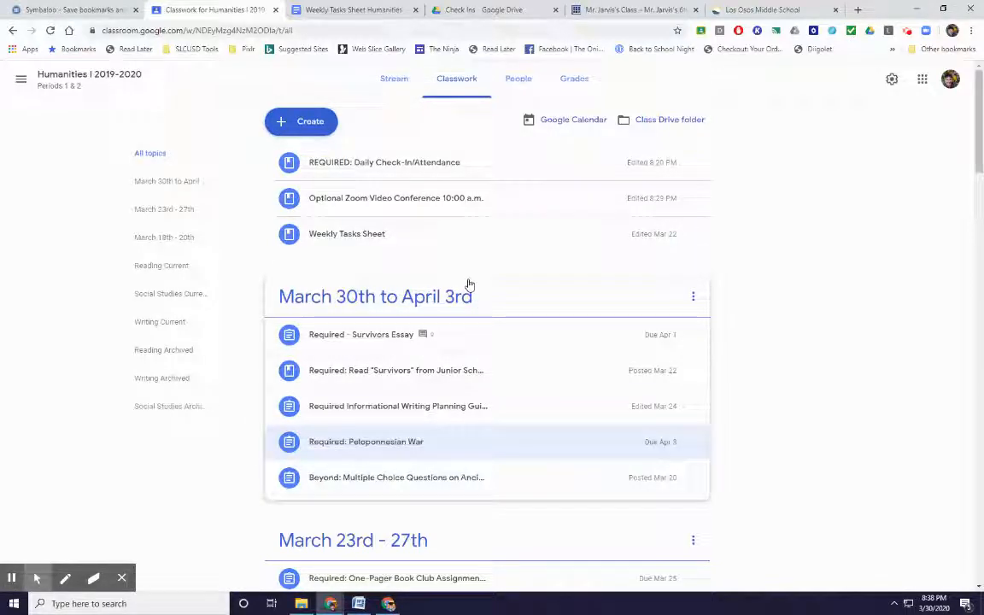
mouse_move(585, 401)
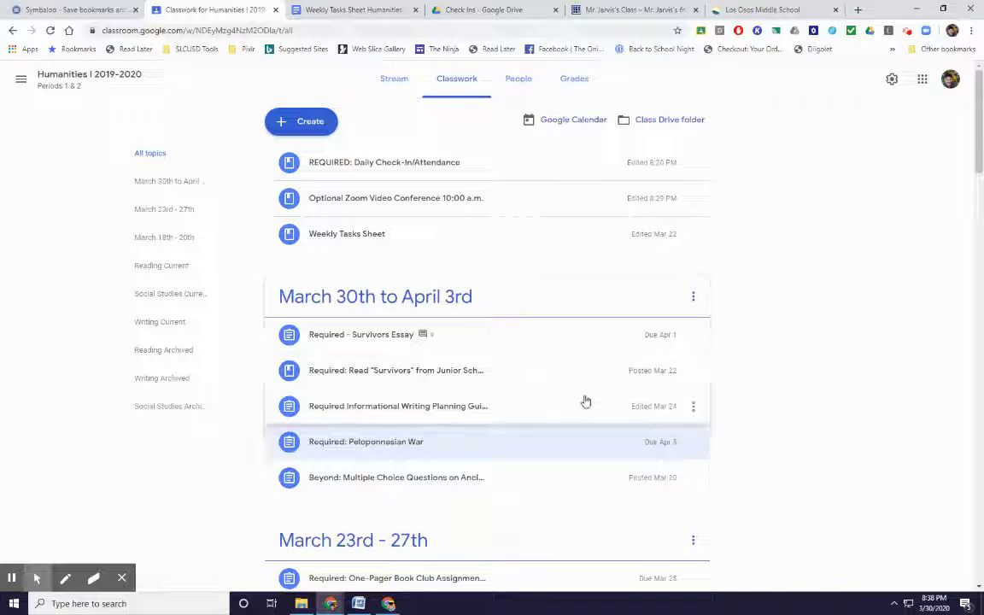
mouse_move(536, 459)
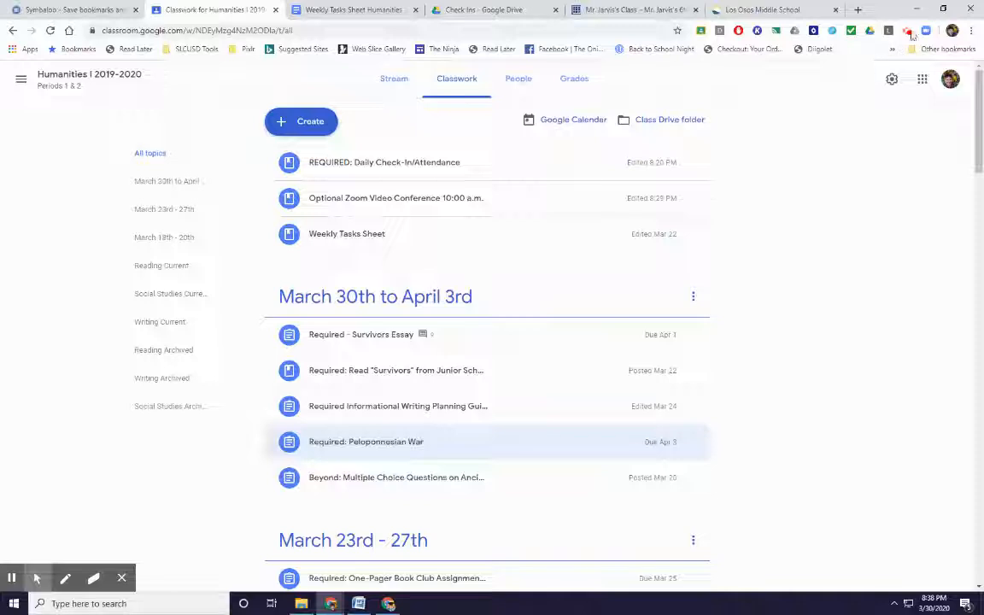
left_click(908, 31)
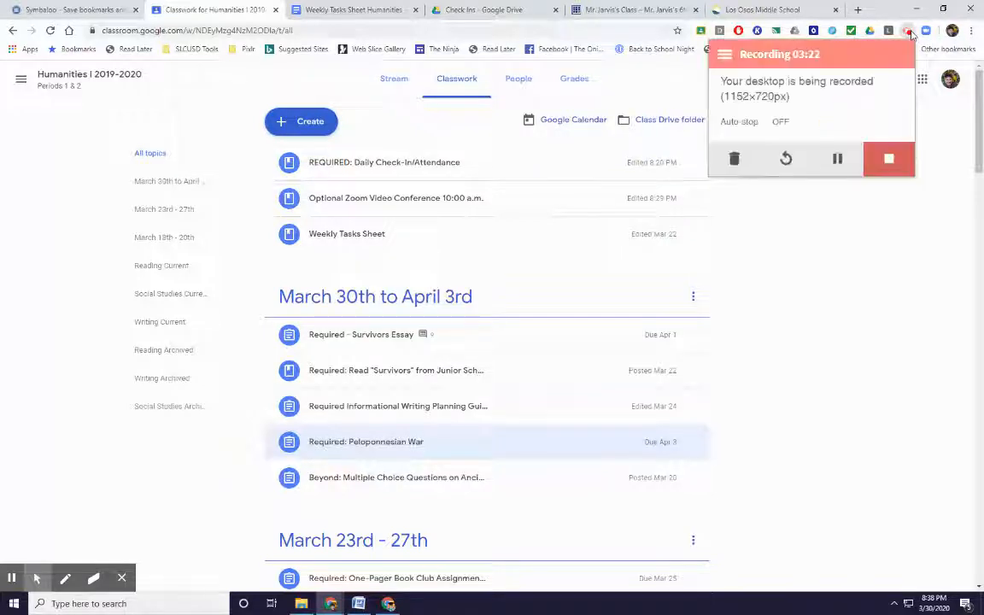